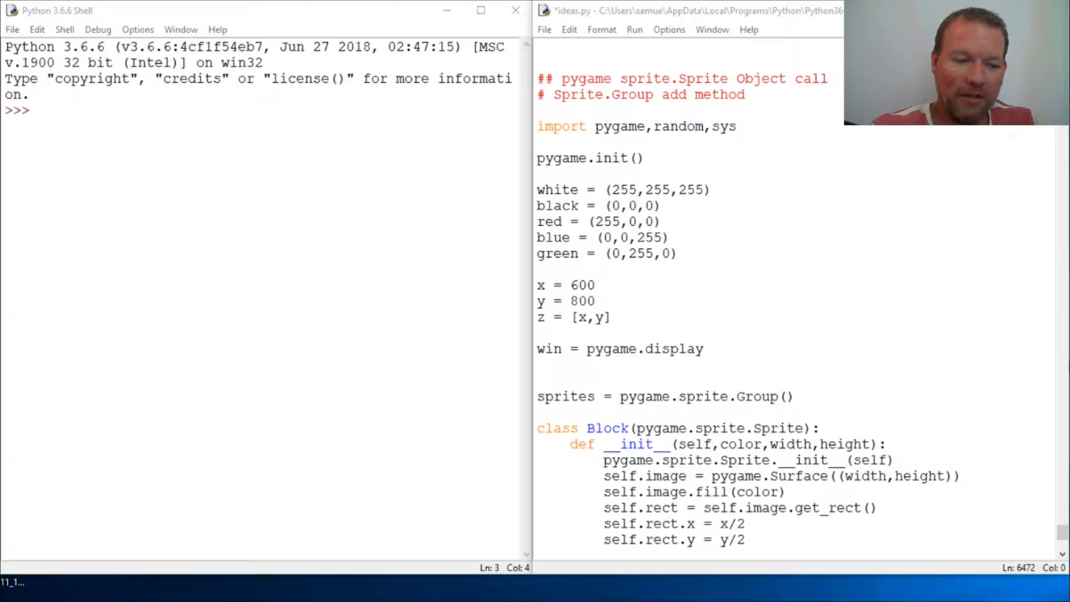
- Write block = Block(green,50,50) beneath the Block class in ideas.py
scroll("down", 3)
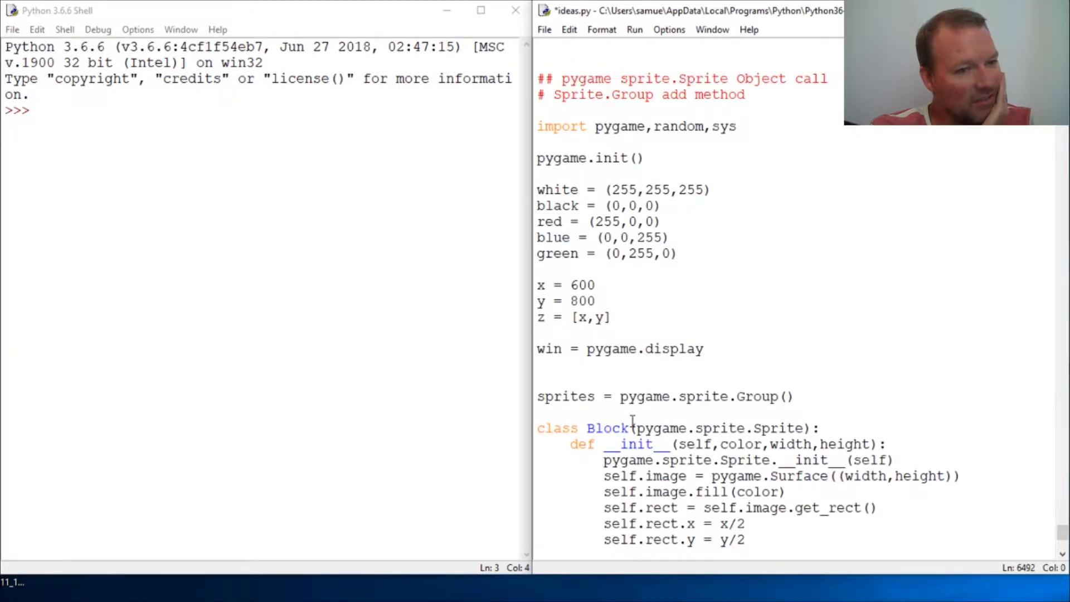
scroll("down", 3)
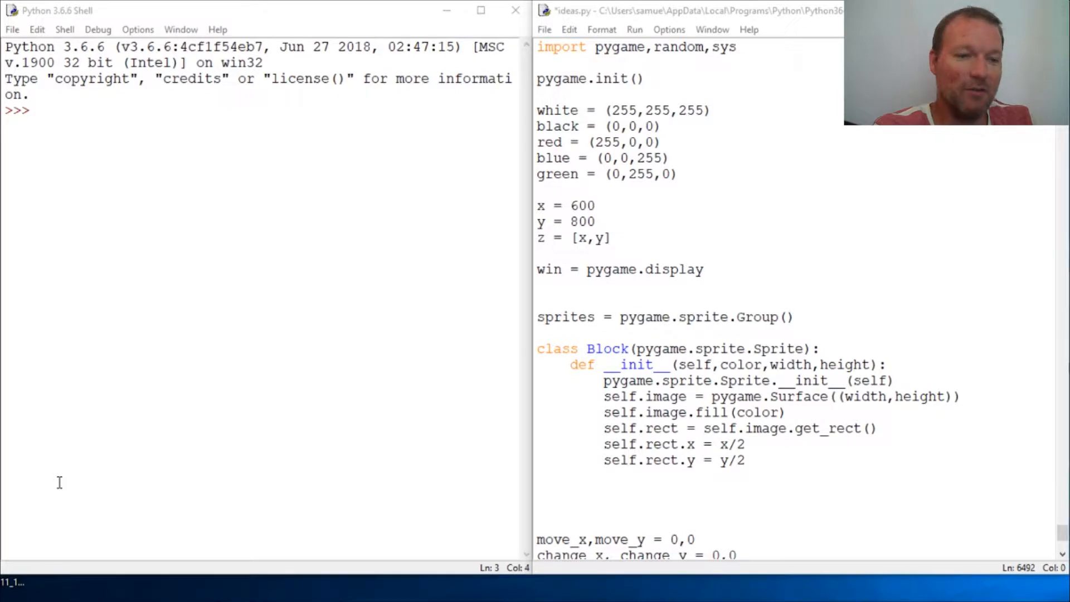
mouse_move(424, 462)
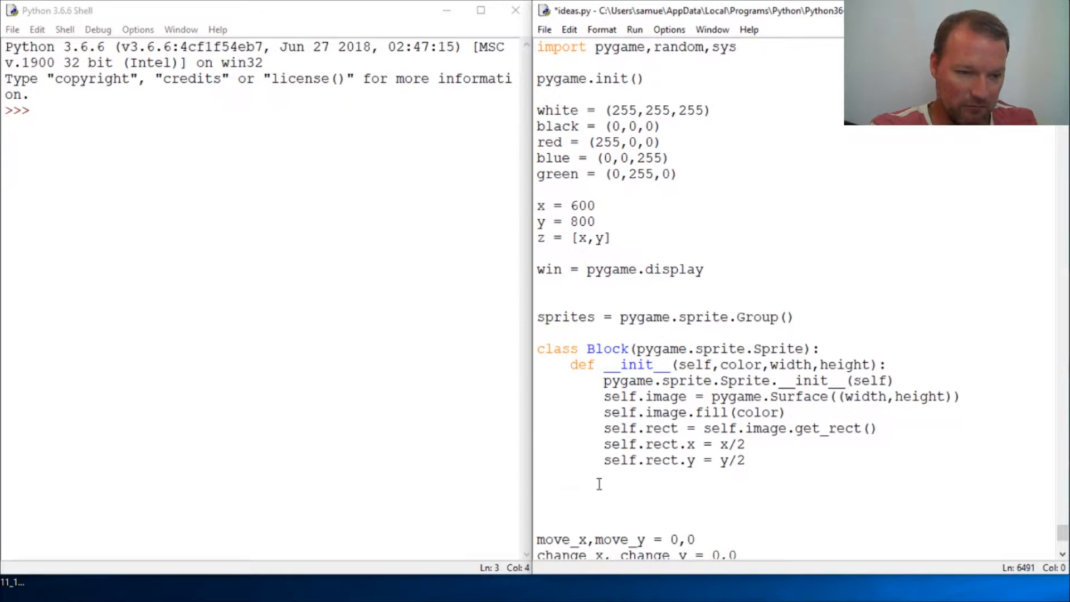
type("bl")
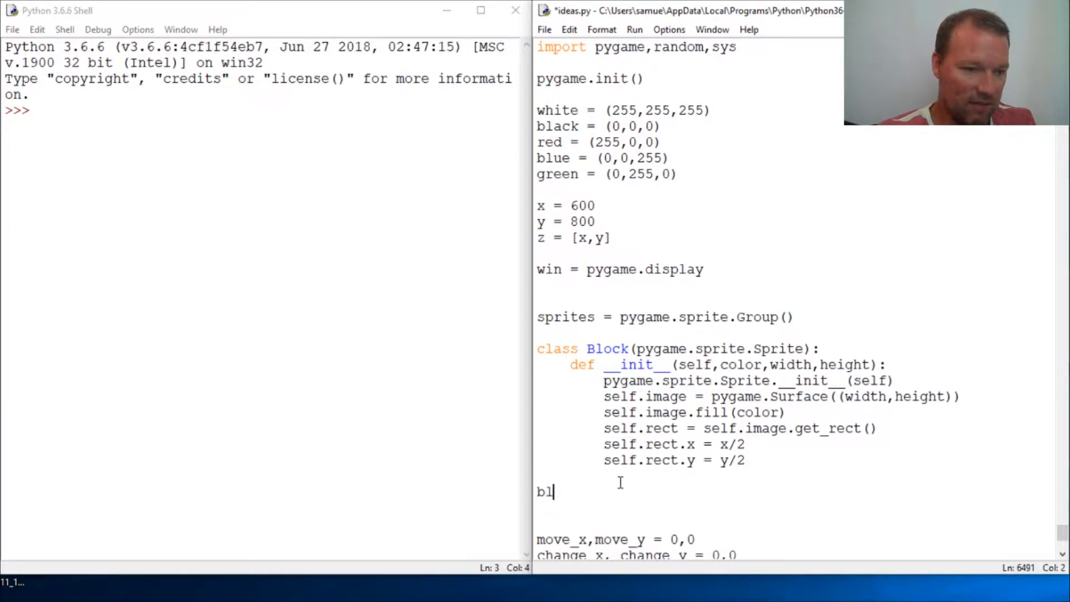
type("o")
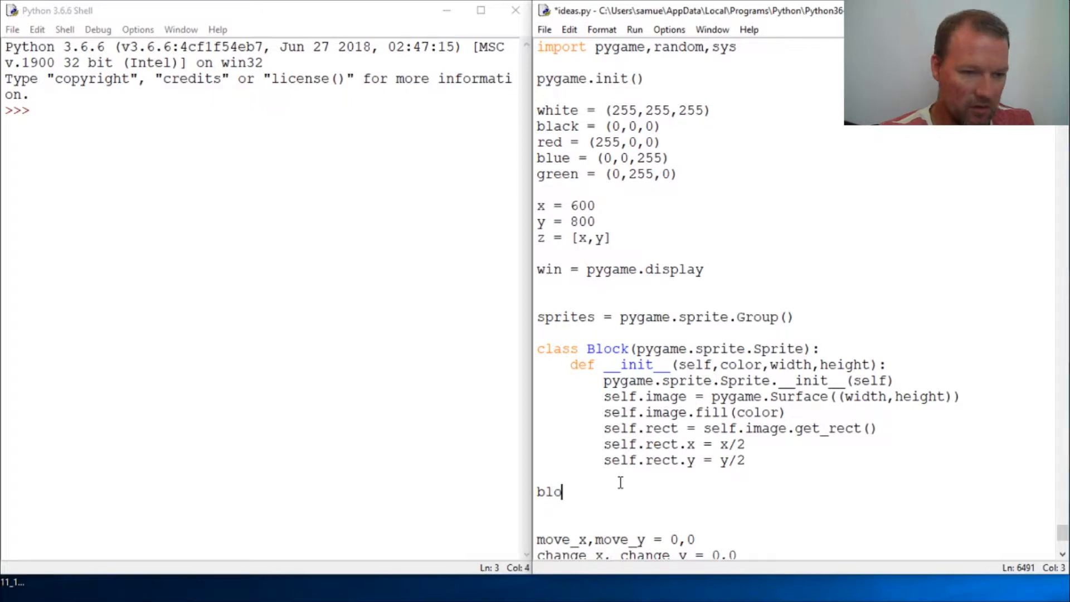
type("ck =")
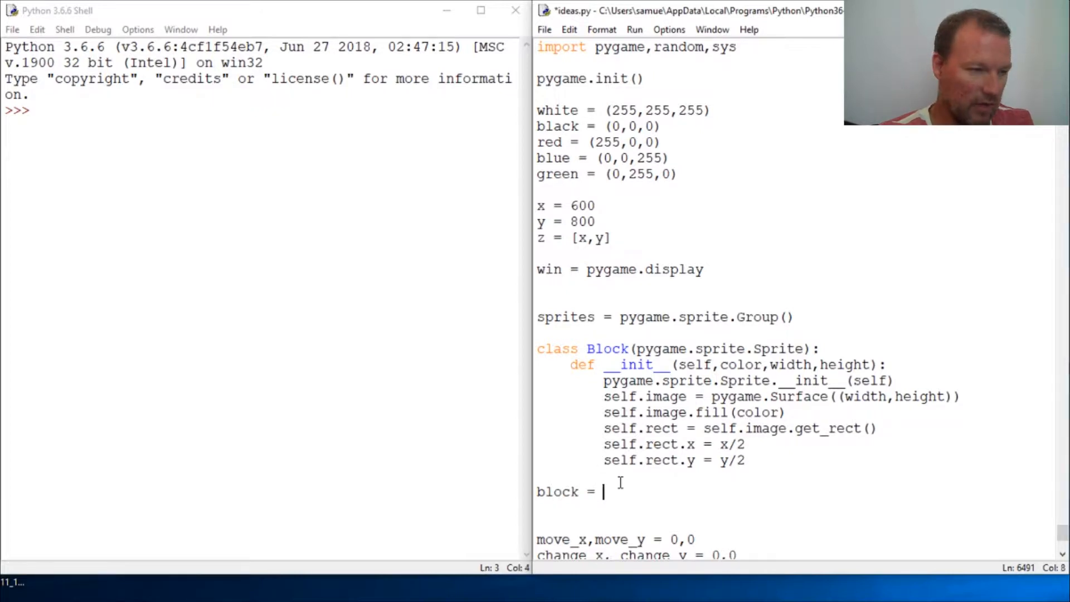
type("Blo")
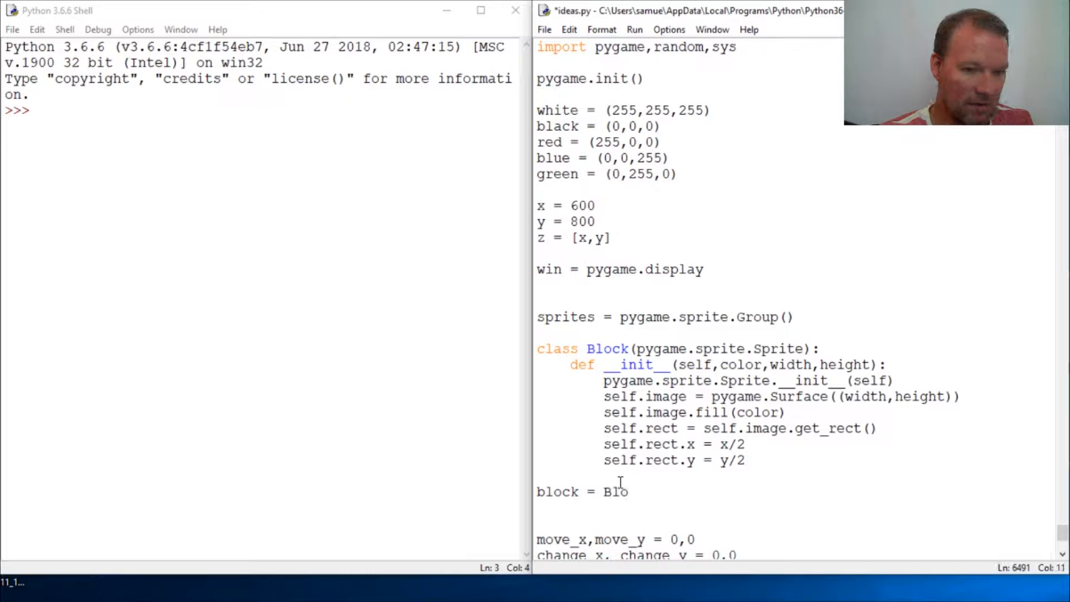
type("ck(")
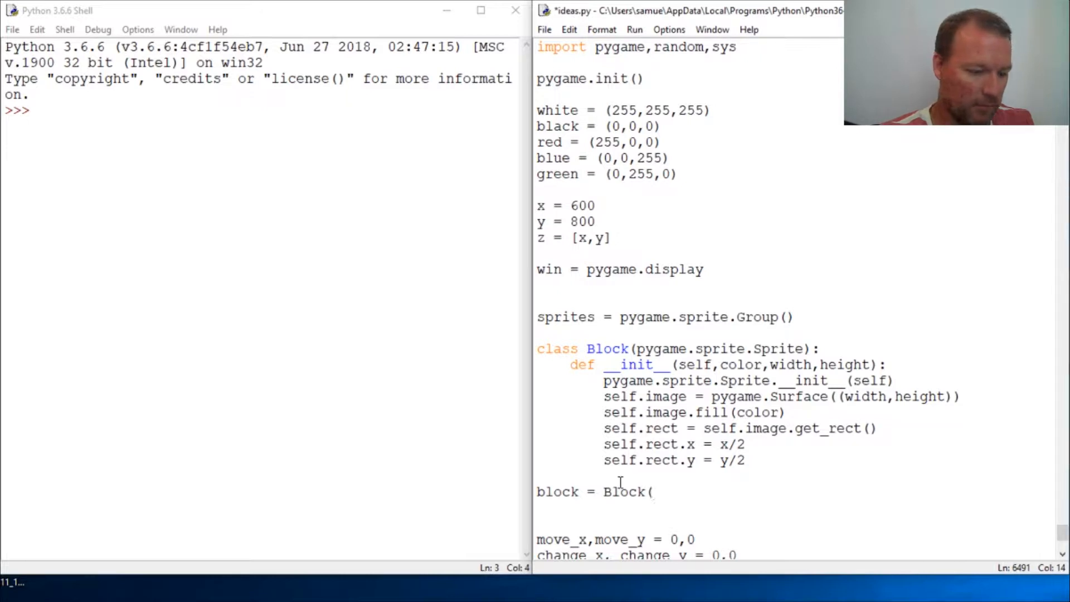
type("green")
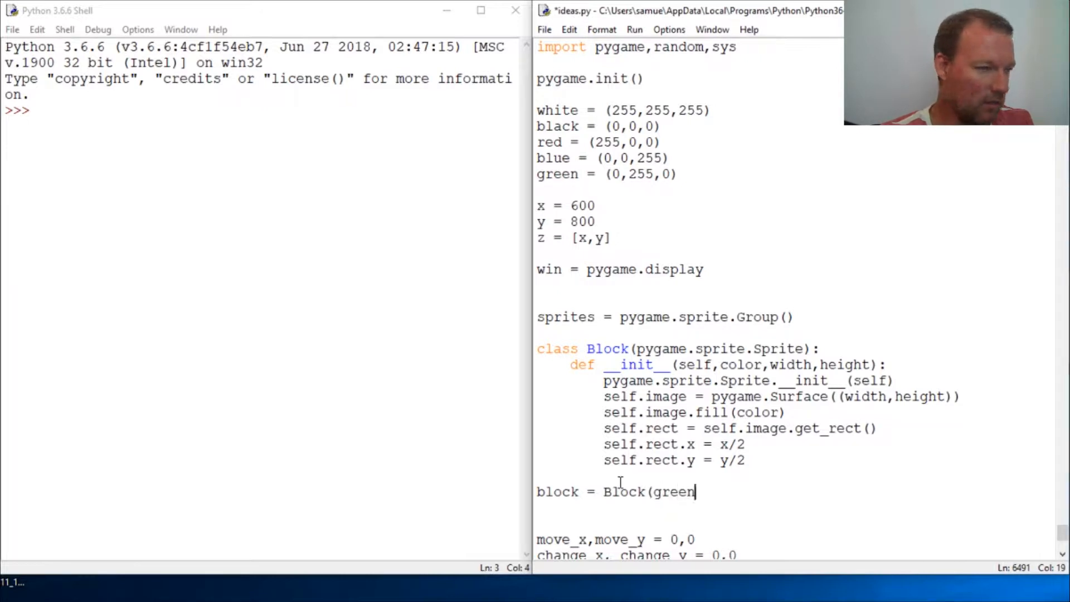
type(",505")
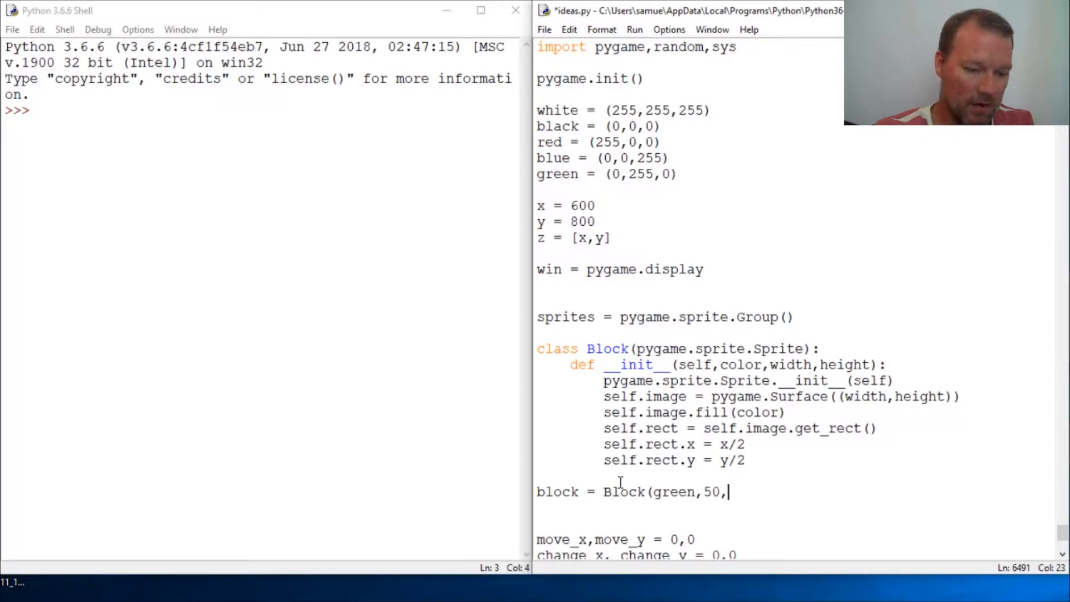
type("50)")
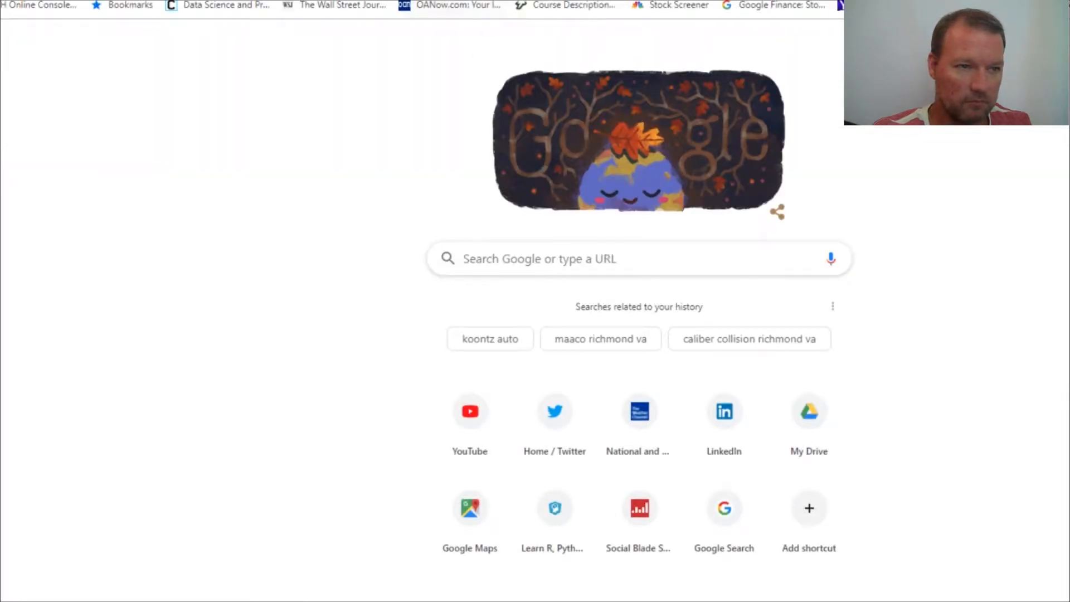
- Navigate the pygame docs to the pygame.sprite.Group class reference page
type("pygame")
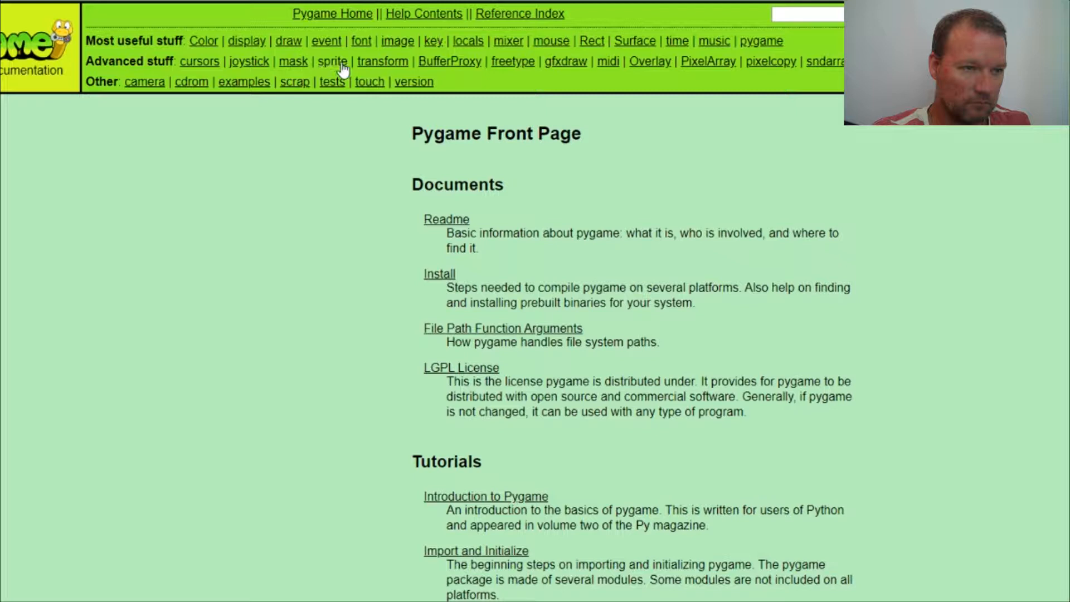
left_click(332, 61)
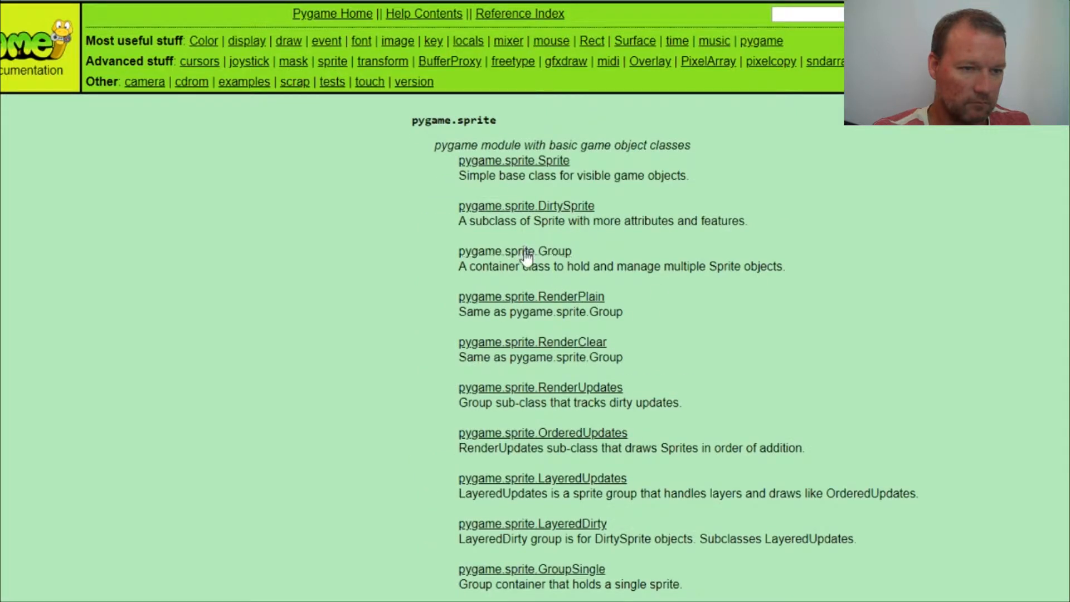
left_click(517, 251)
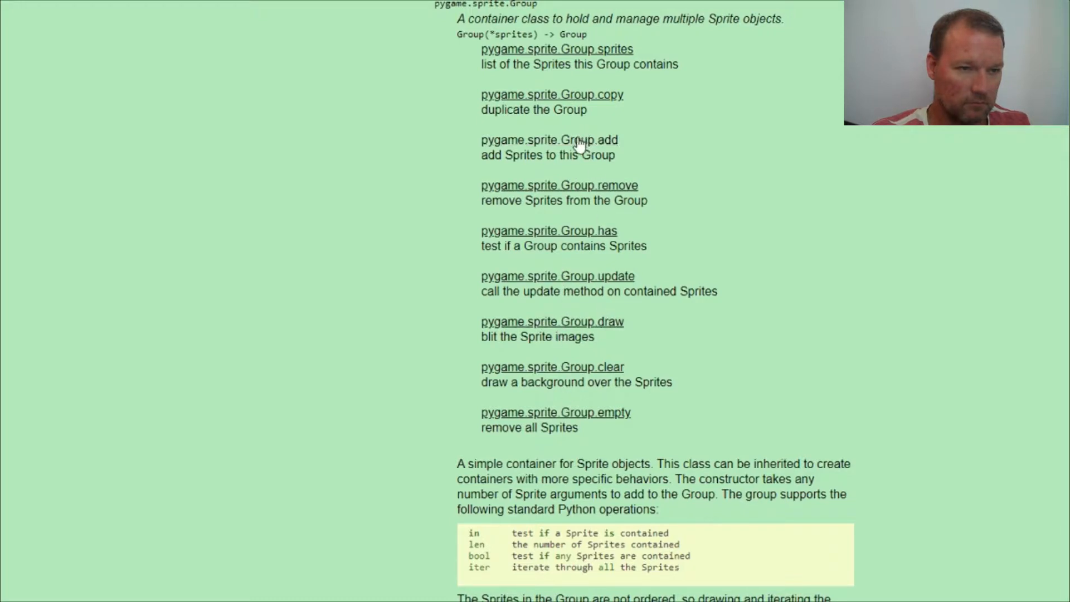
mouse_move(573, 338)
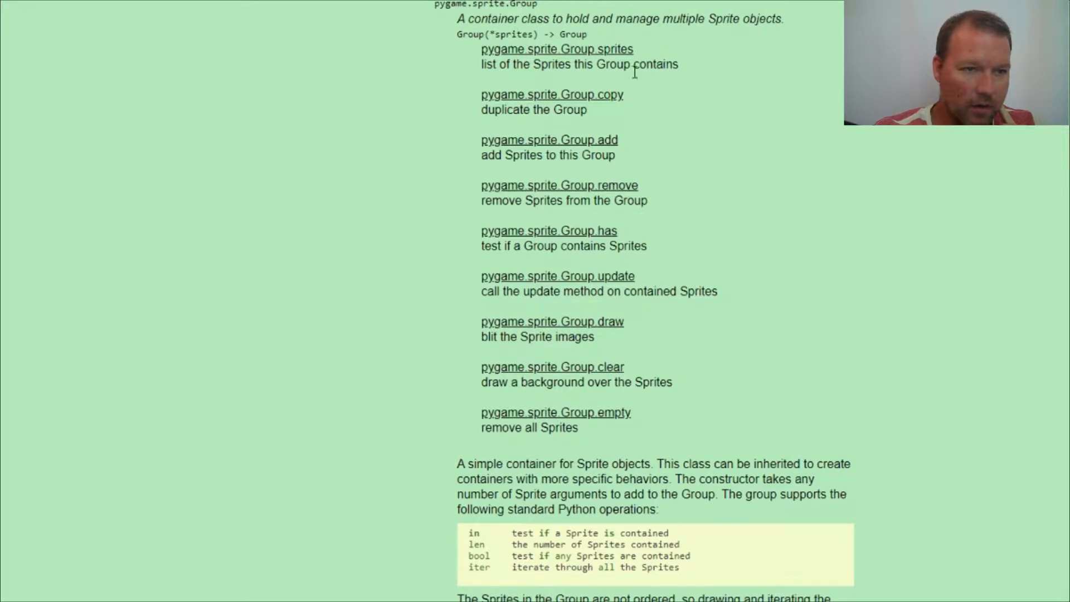
mouse_move(644, 306)
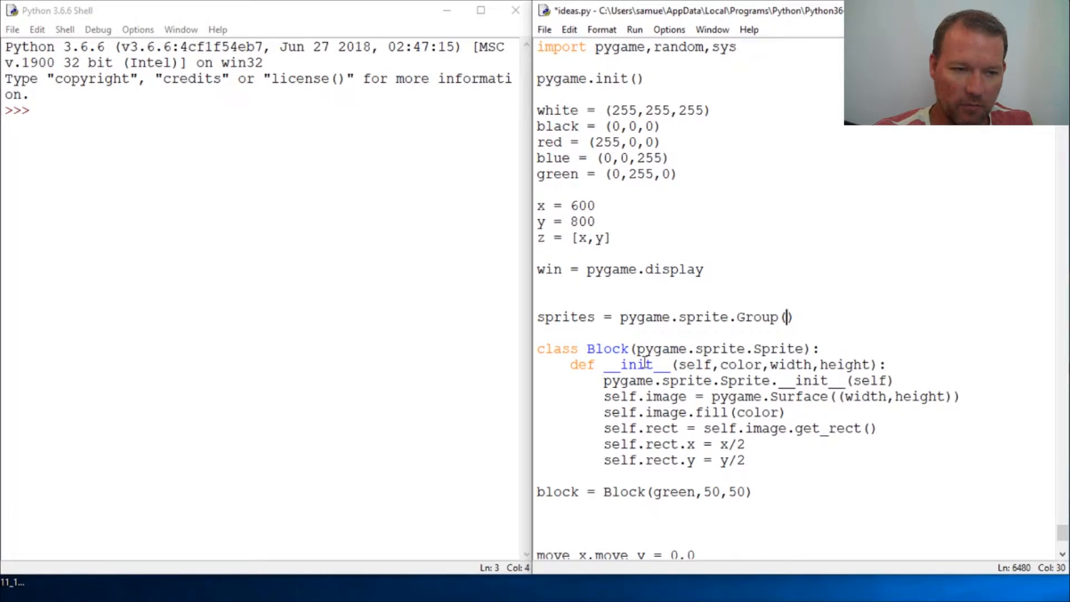
- Add sprites.add(block) on a new line under the block creation and run the script
double_click(557, 492)
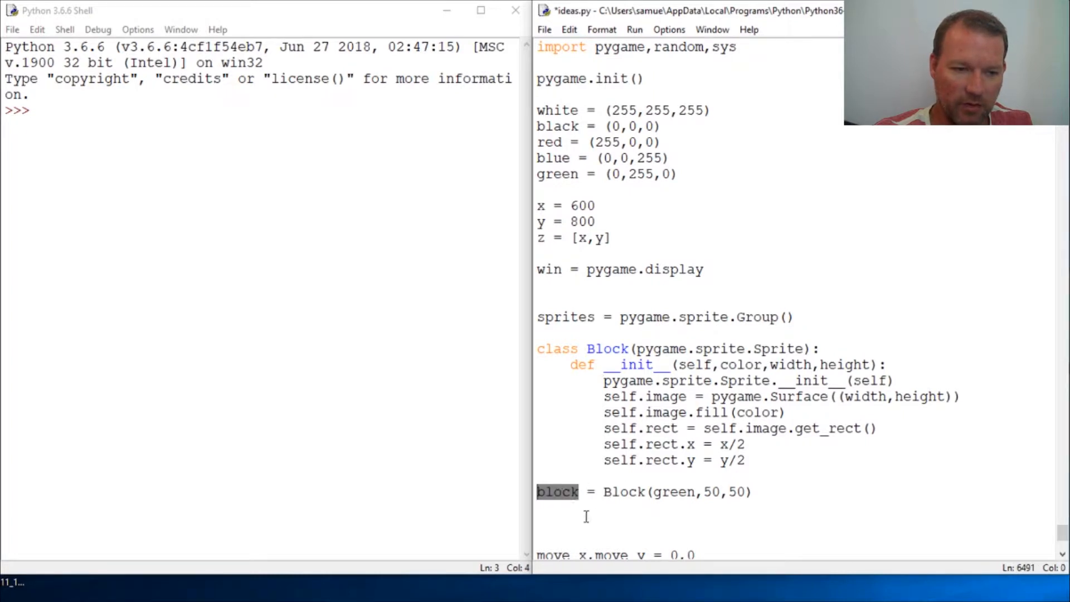
left_click(545, 508)
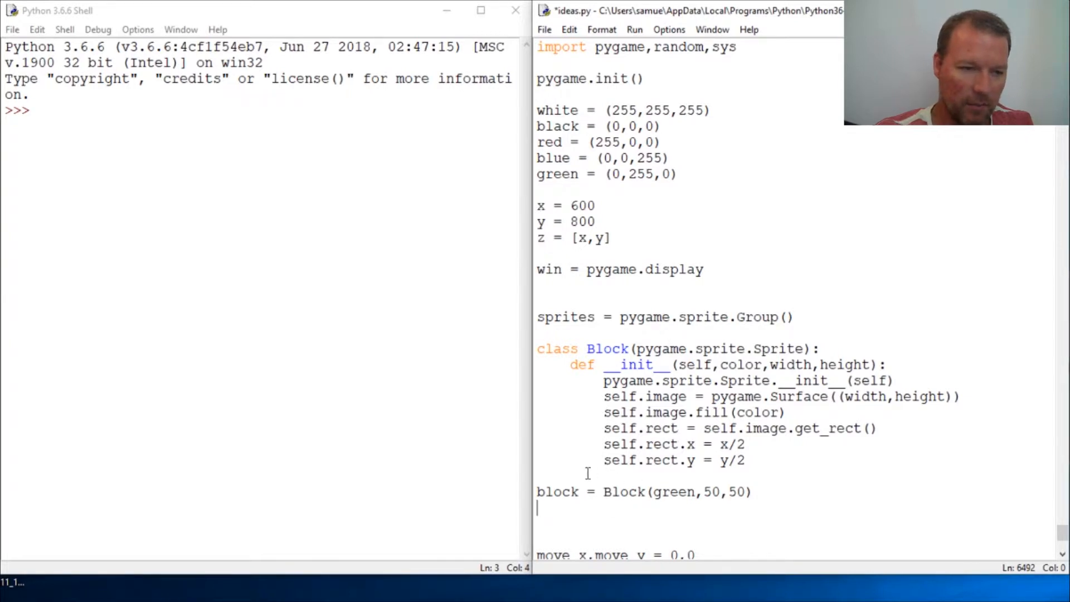
type("s")
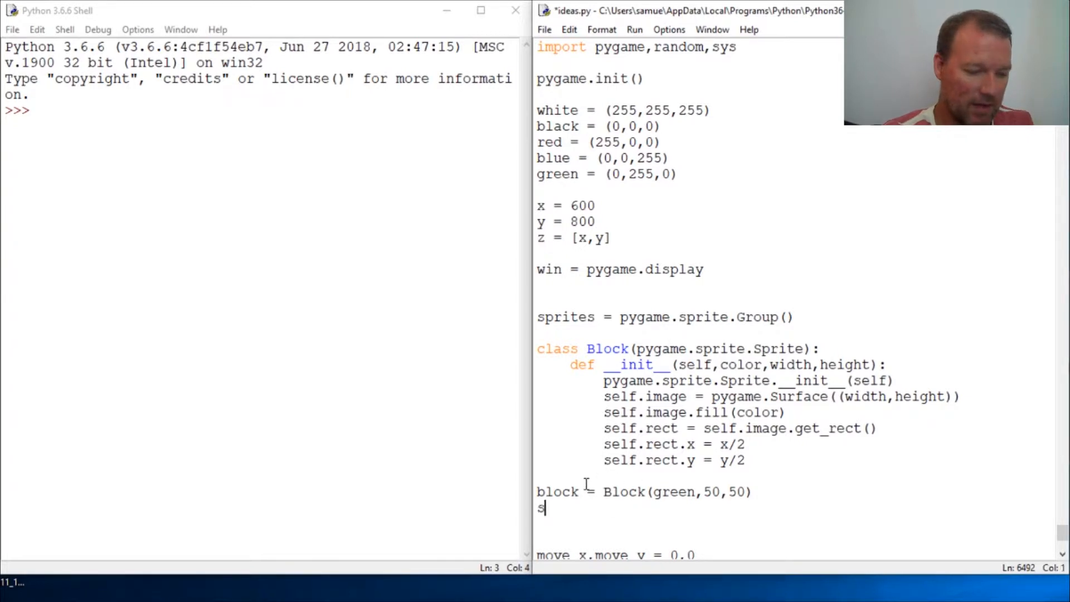
type("p")
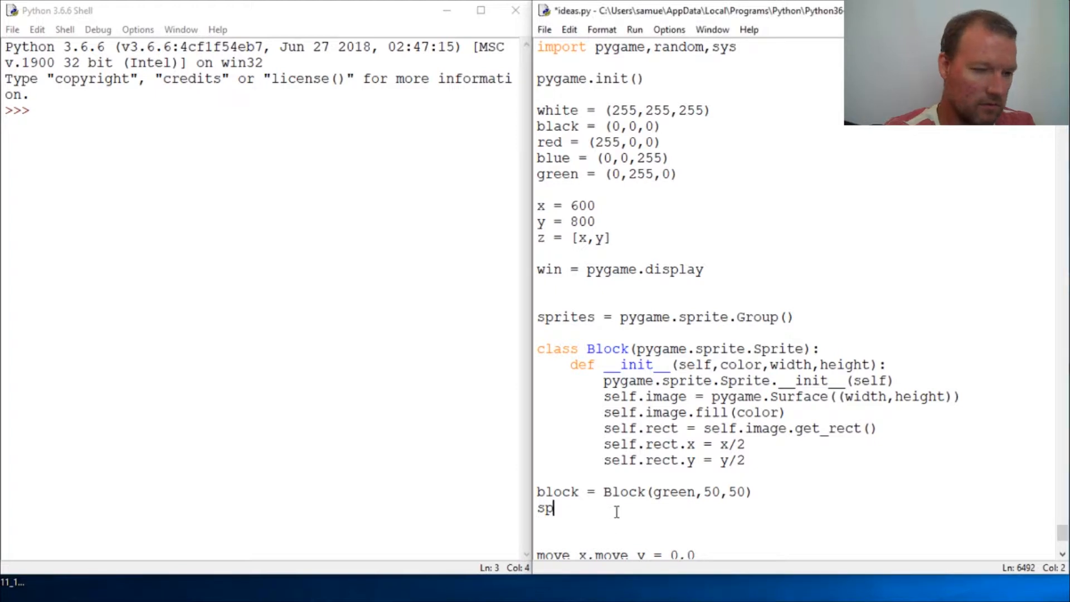
type("rites")
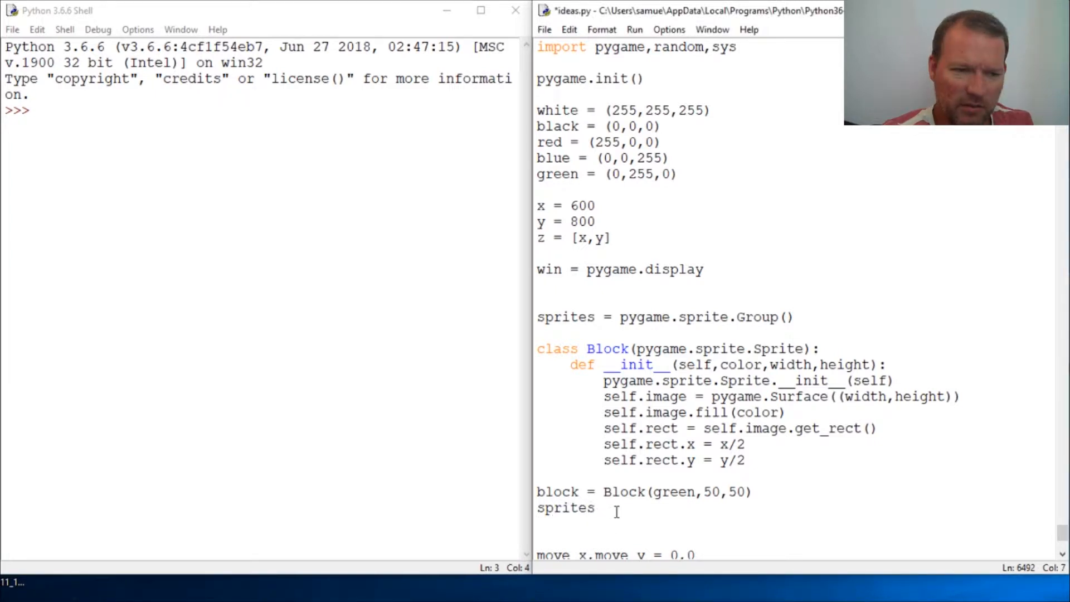
type(".add(")
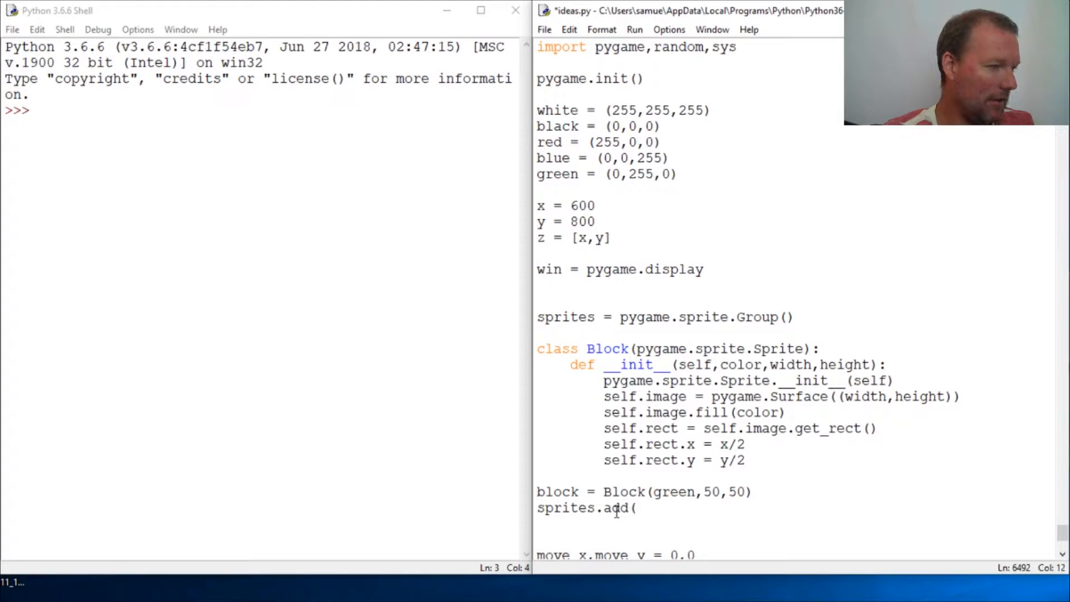
type("bla")
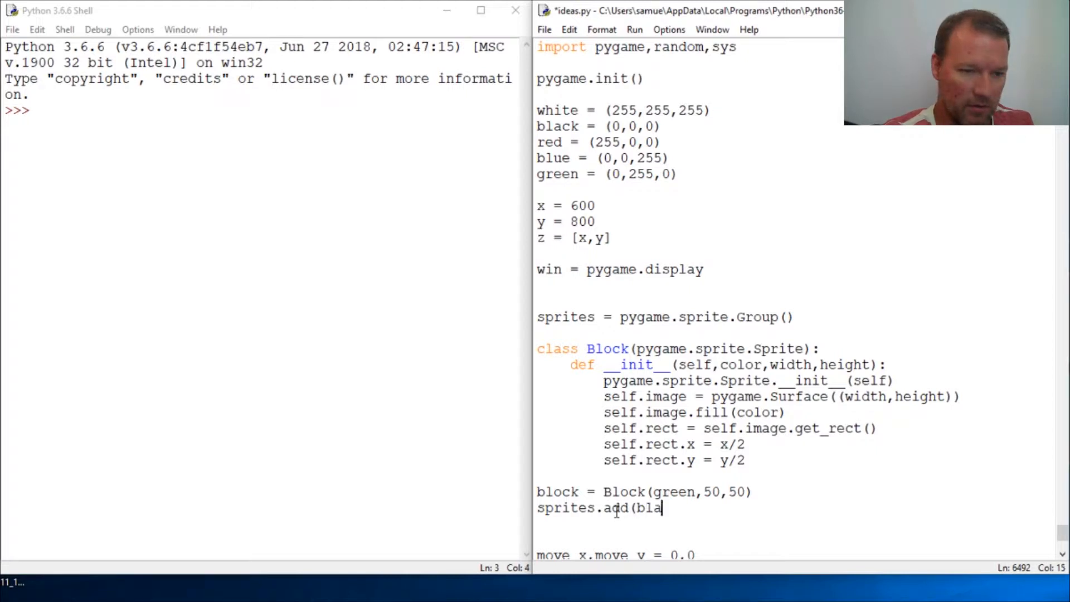
type("ck")
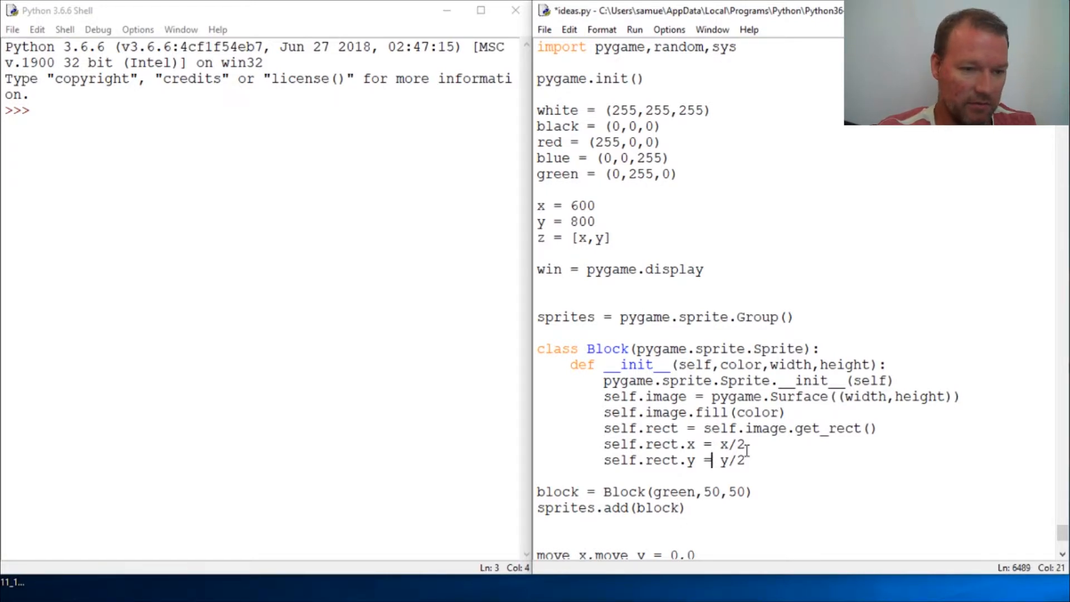
key("F5")
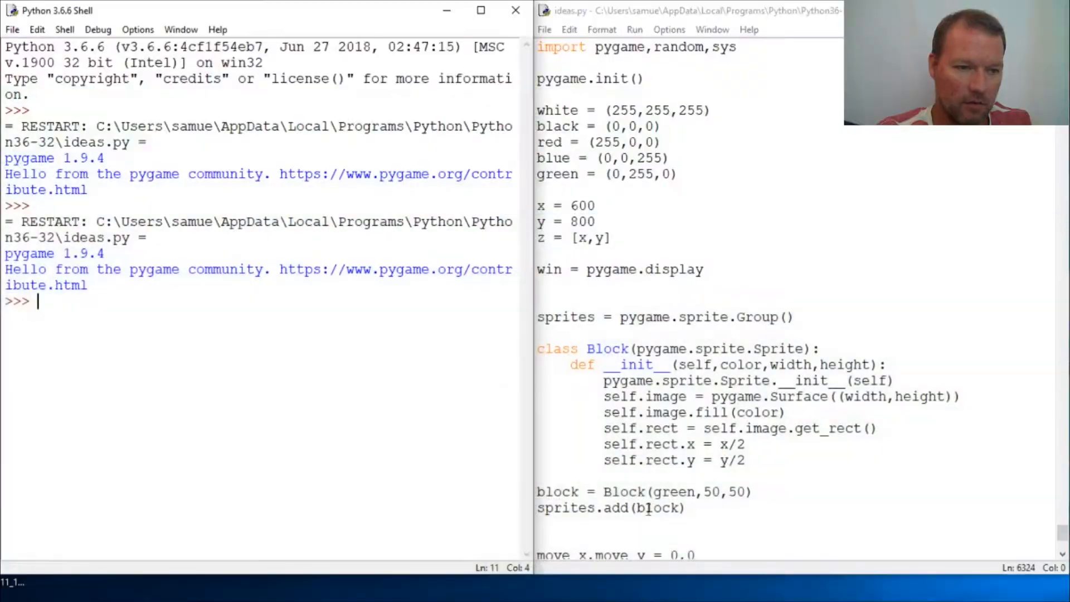
- Insert sprite.draw(surface) into the main loop after the get_pos line
scroll("down", 3)
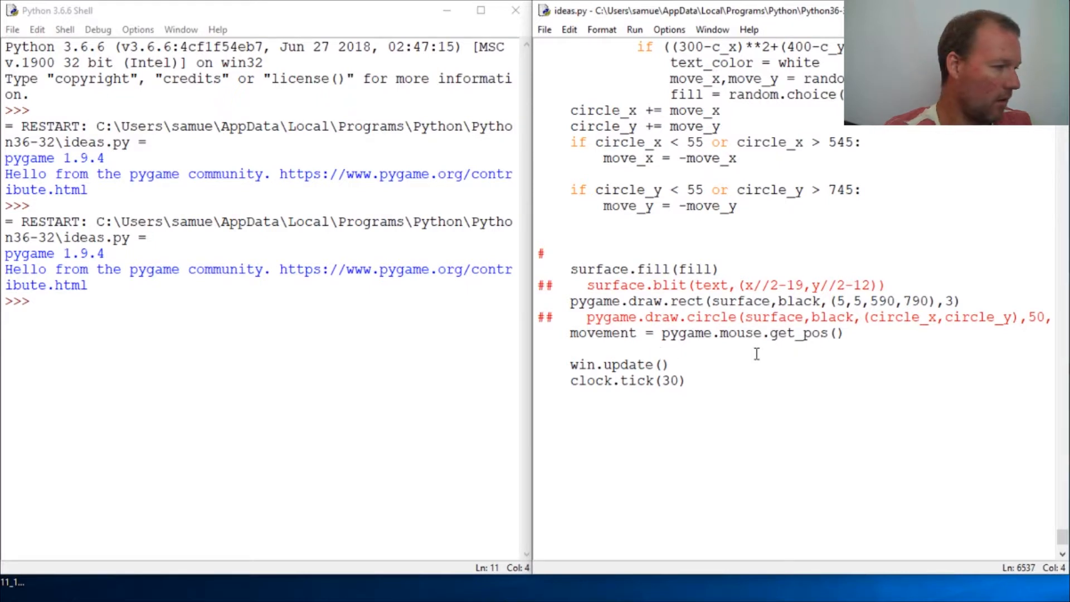
type("spr")
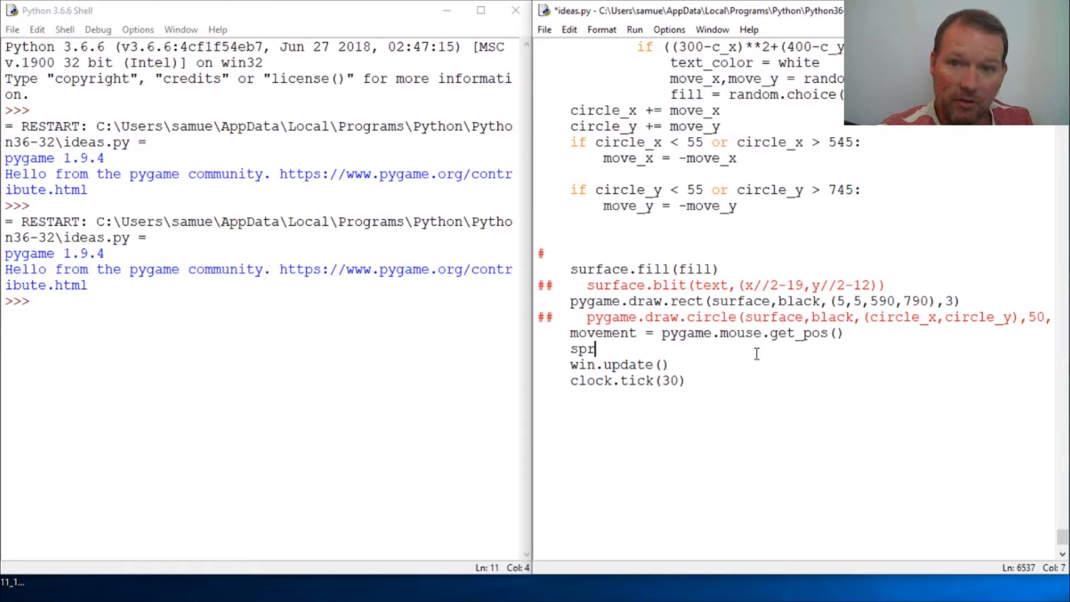
type("it")
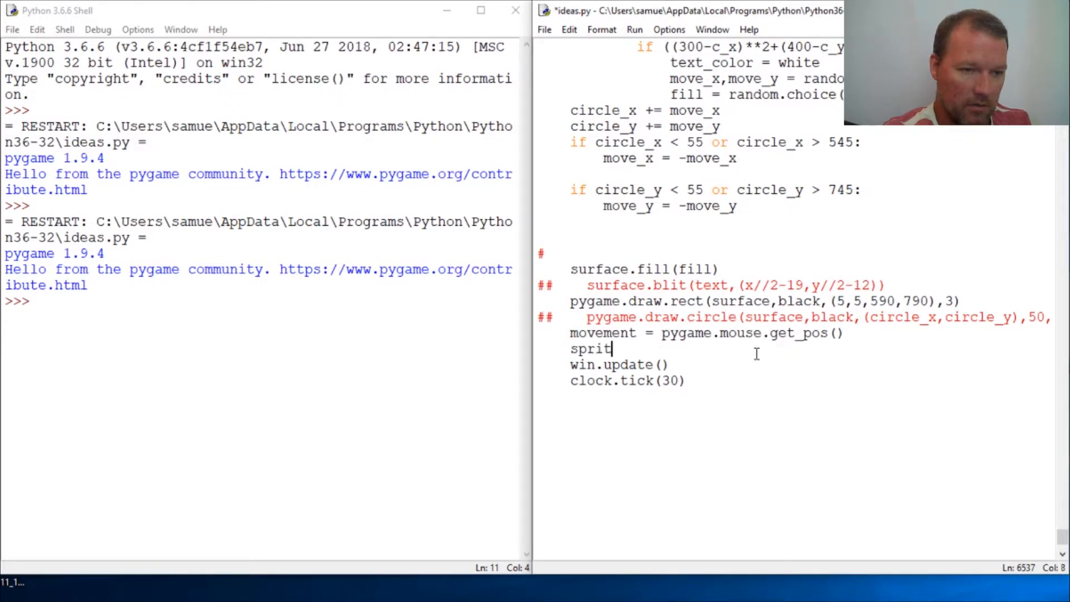
type("e.")
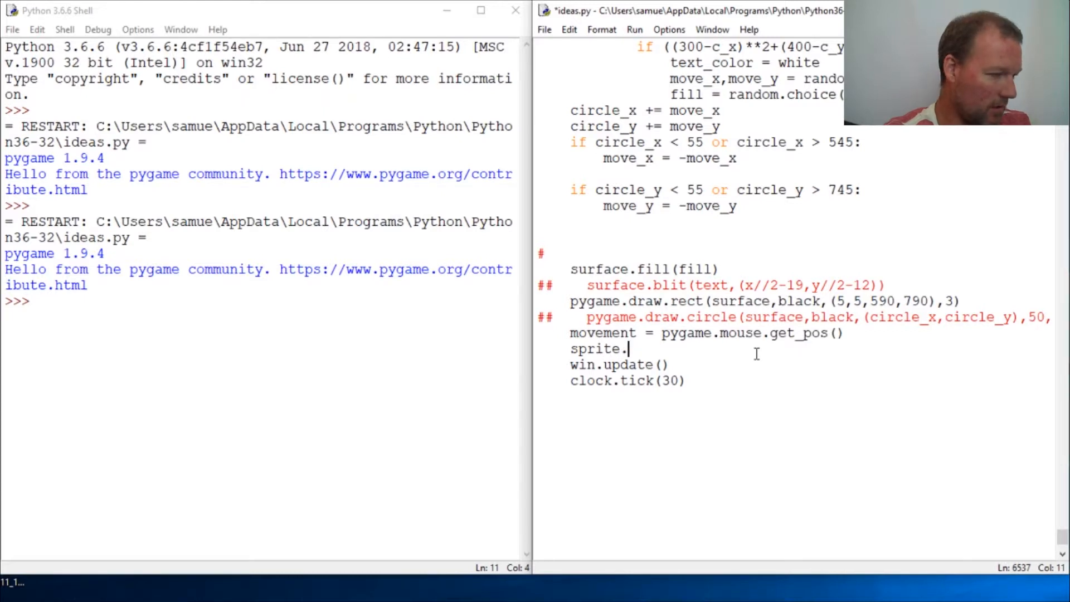
type("drw=")
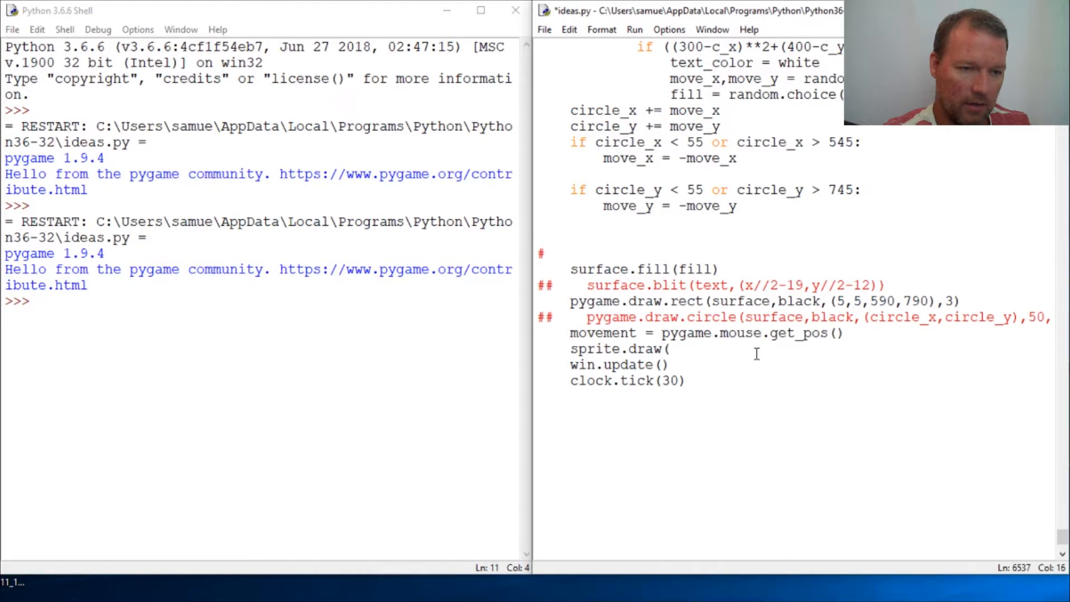
type("sur")
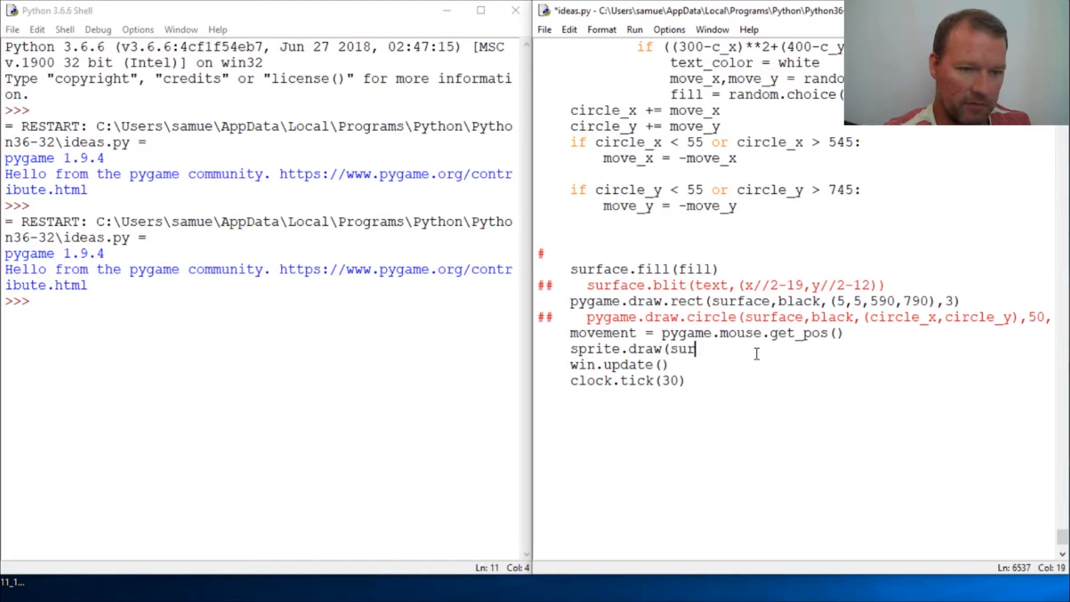
type("face)")
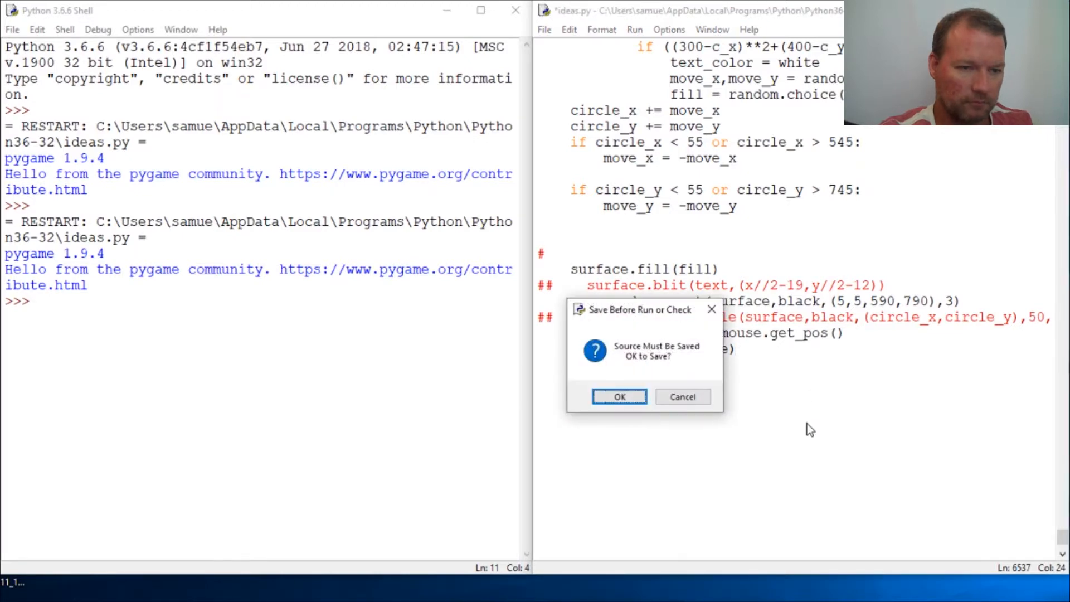
- Save and run ideas.py, close the pygame window and enter win.quit() in the Shell
left_click(619, 397)
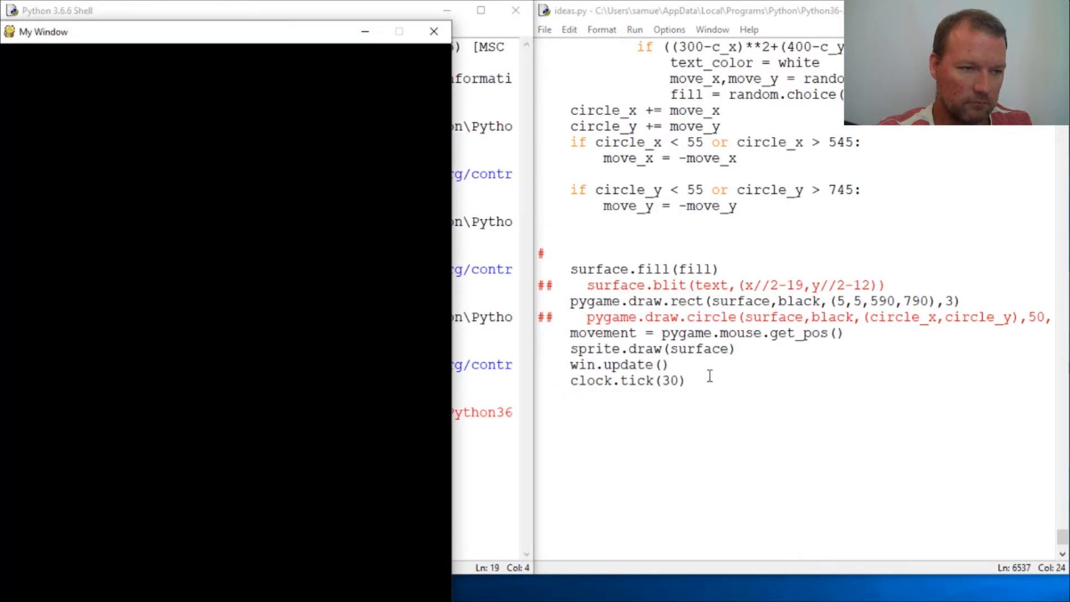
mouse_move(202, 51)
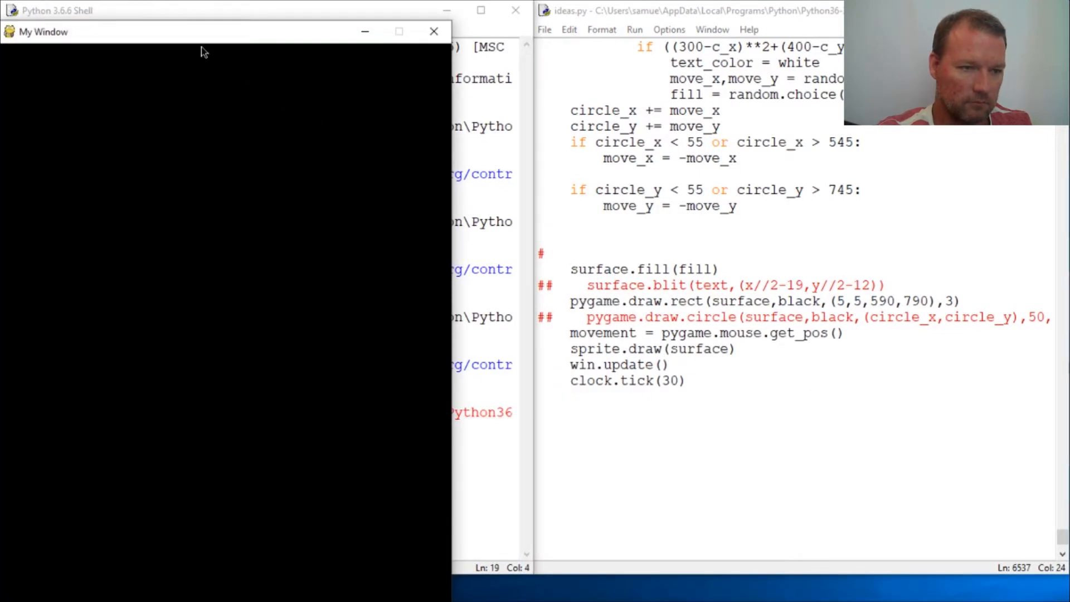
mouse_move(434, 32)
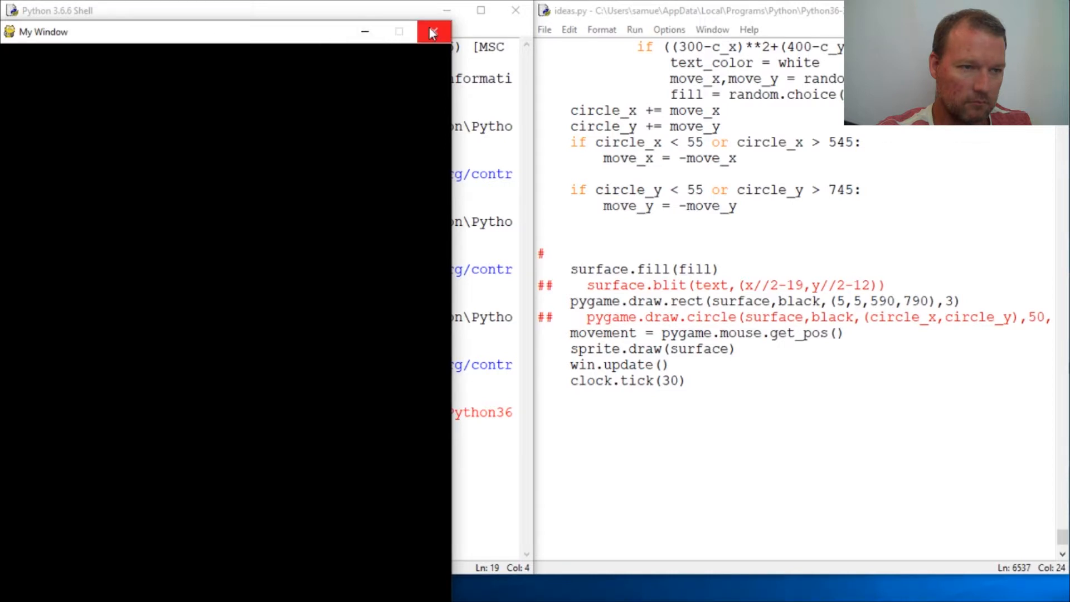
left_click(435, 32)
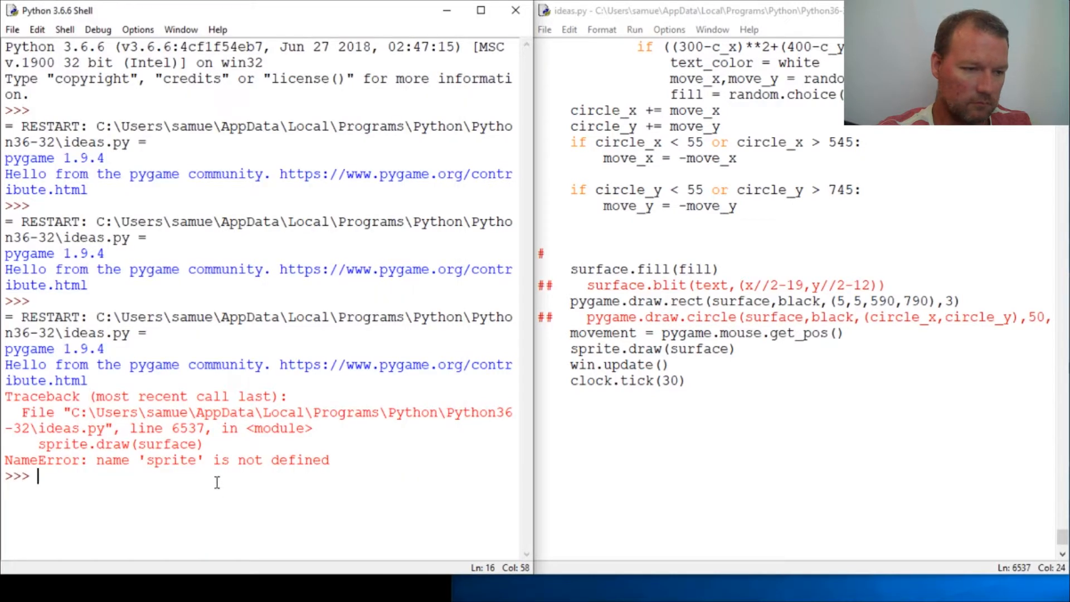
type("win.")
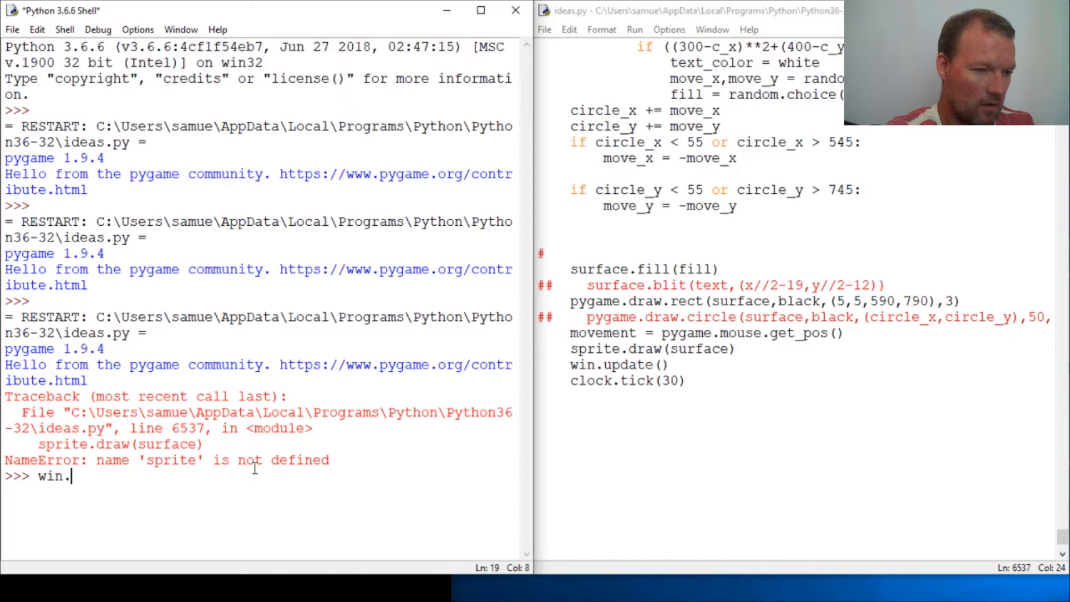
type("quit")
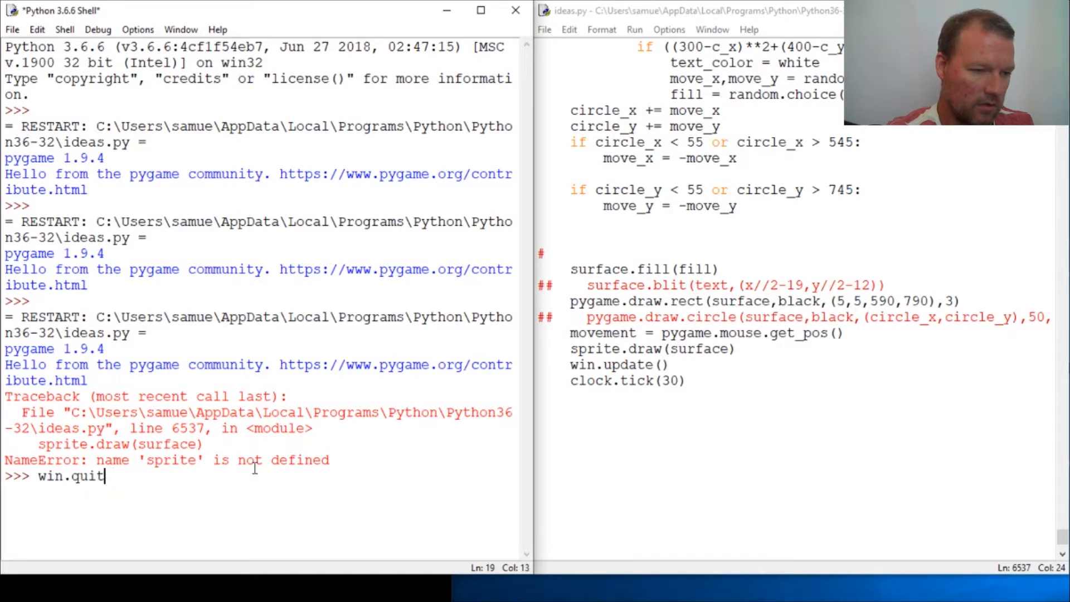
key("Return")
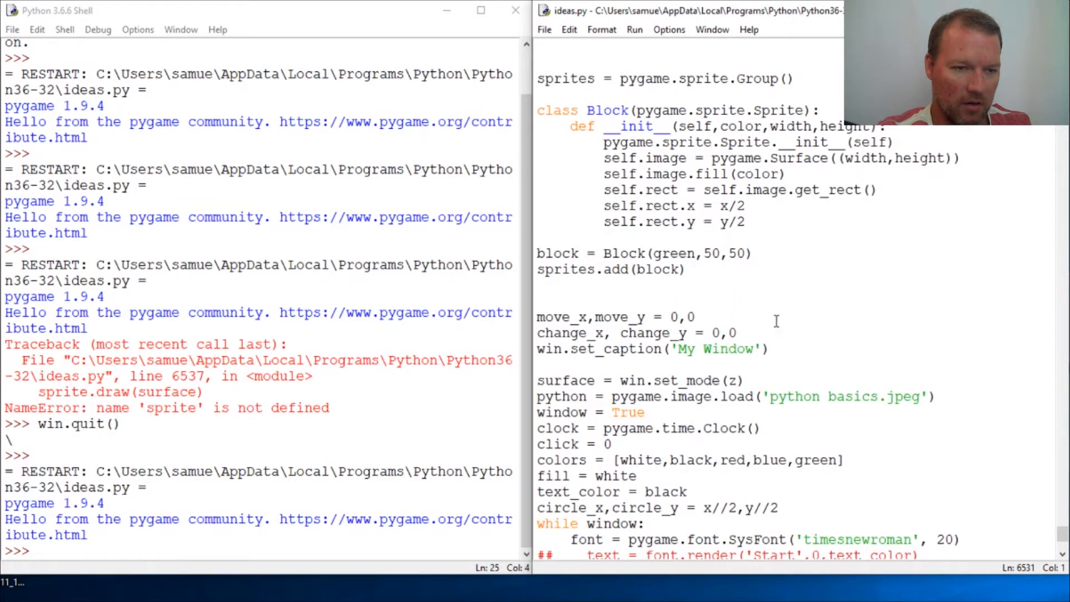
- Correct the call to sprites.draw(surface) and add sprites.update() below it in the main loop
left_click(540, 298)
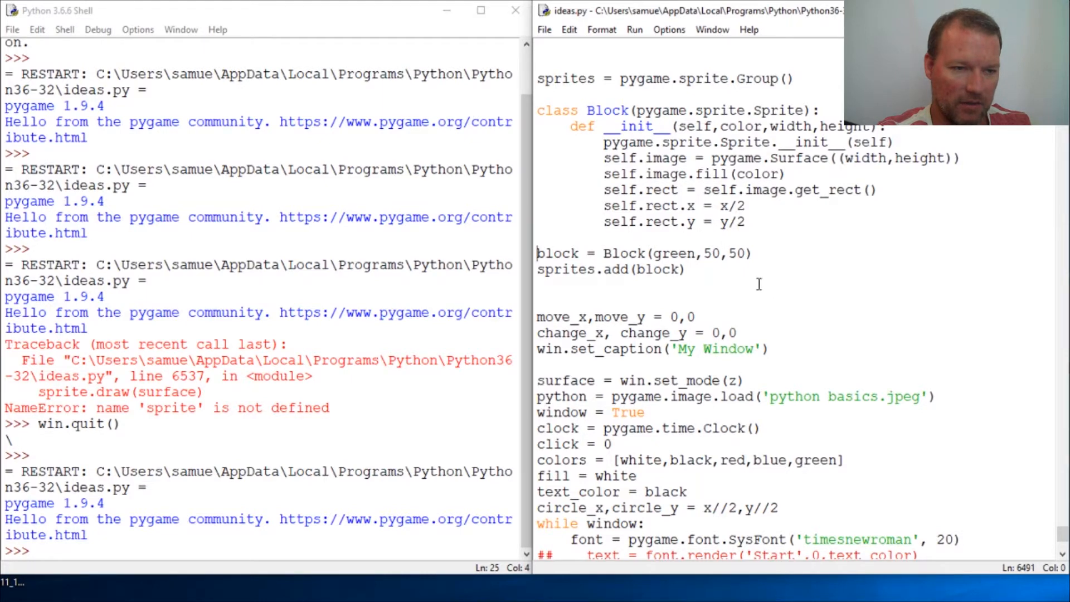
scroll("down", 3)
type("s")
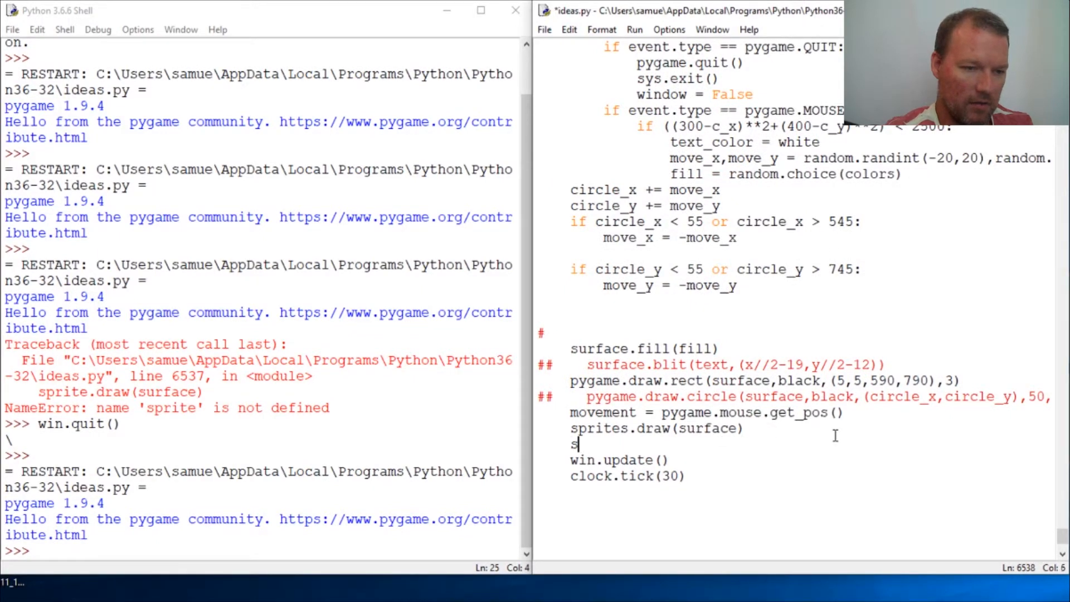
type("prite")
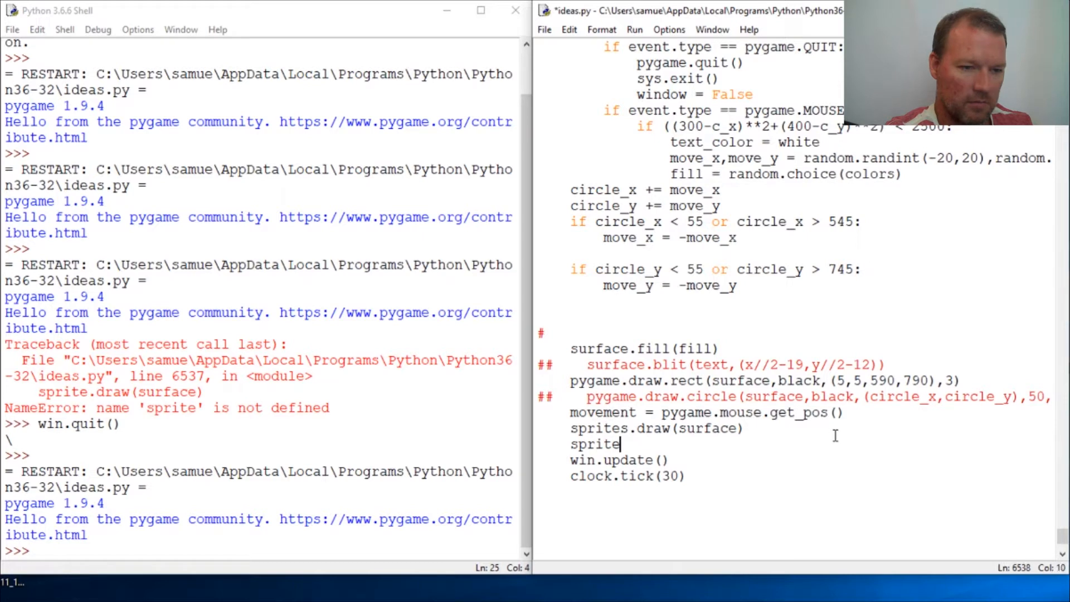
type("s.updat")
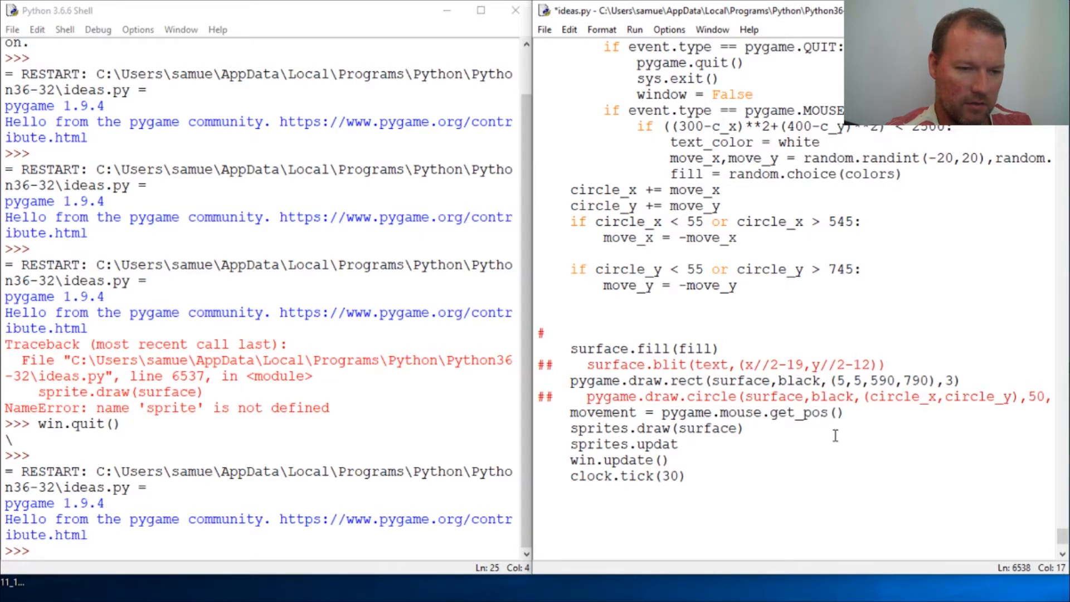
type("e()")
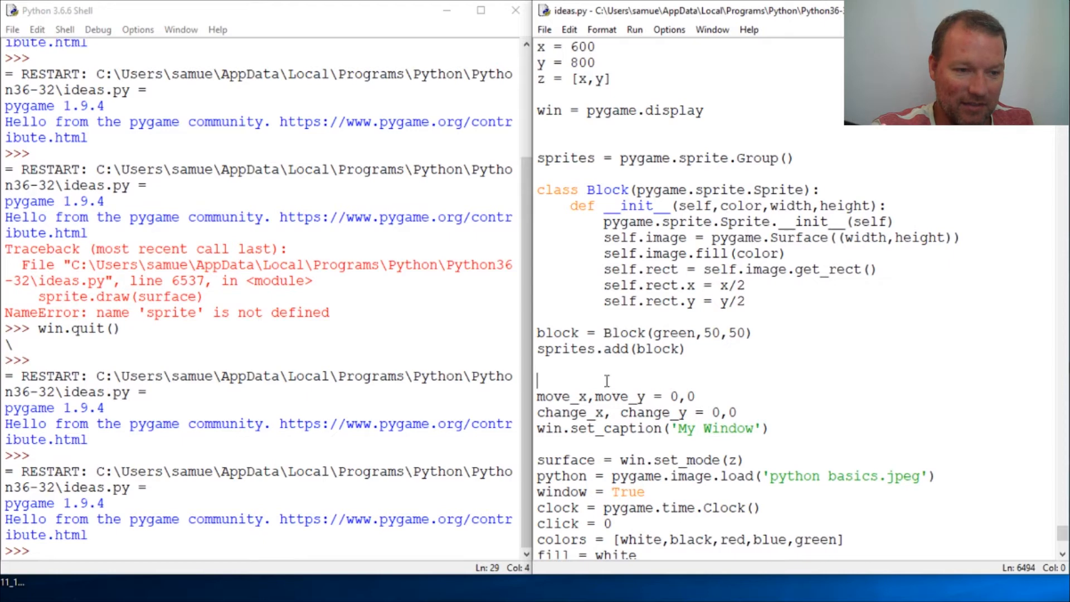
left_click_drag(560, 332, 603, 349)
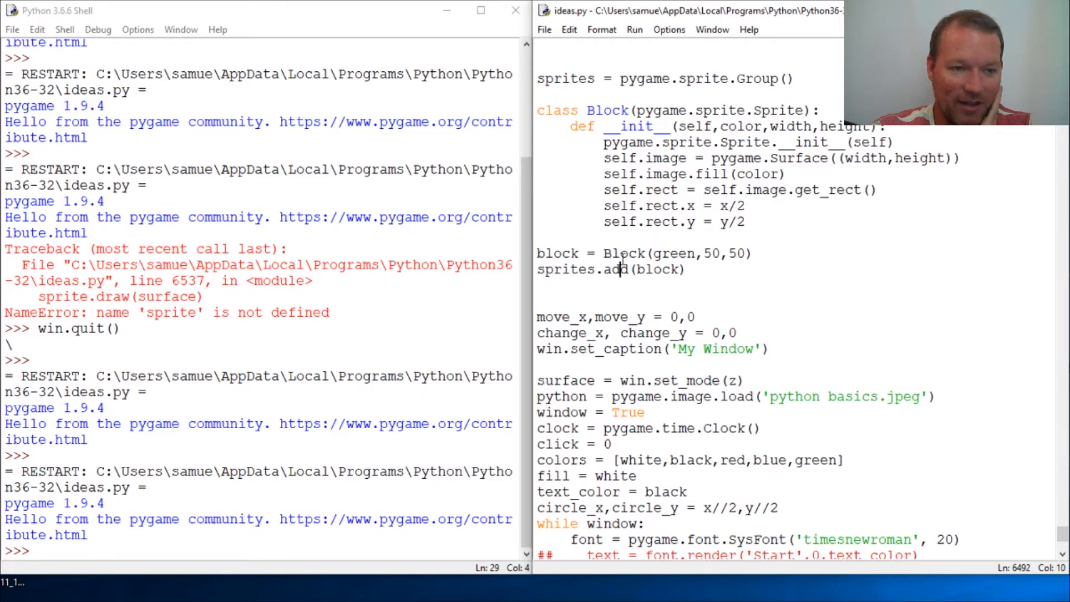
scroll("down", 3)
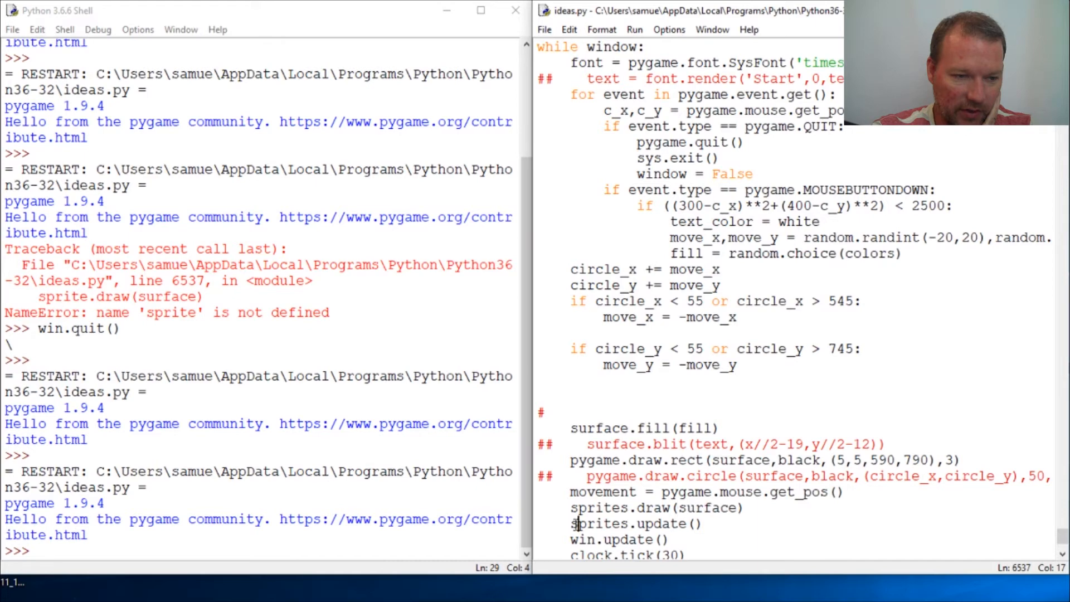
double_click(622, 523)
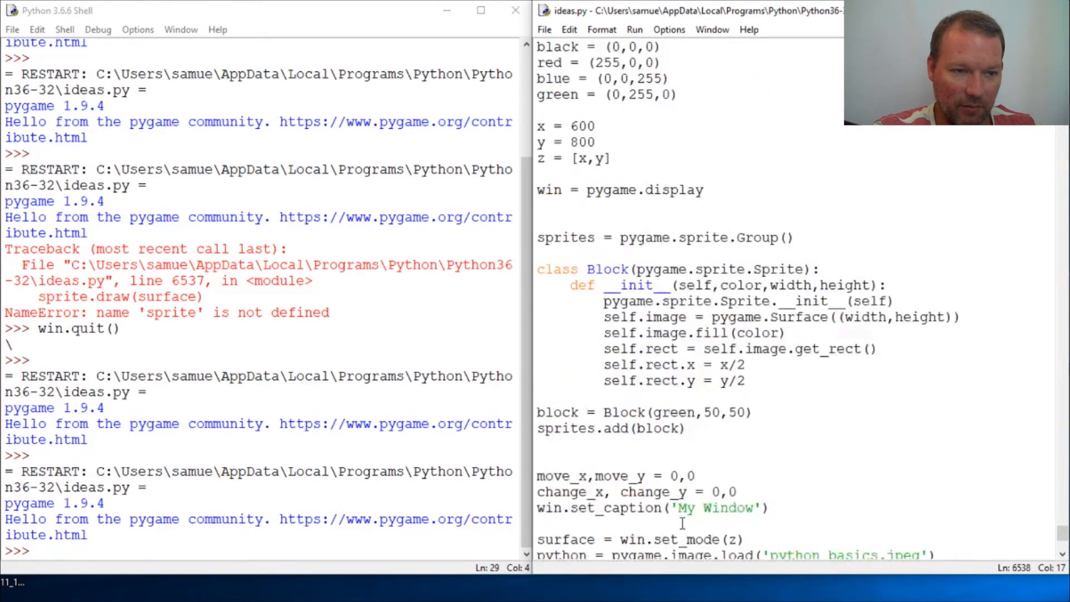
scroll("down", 3)
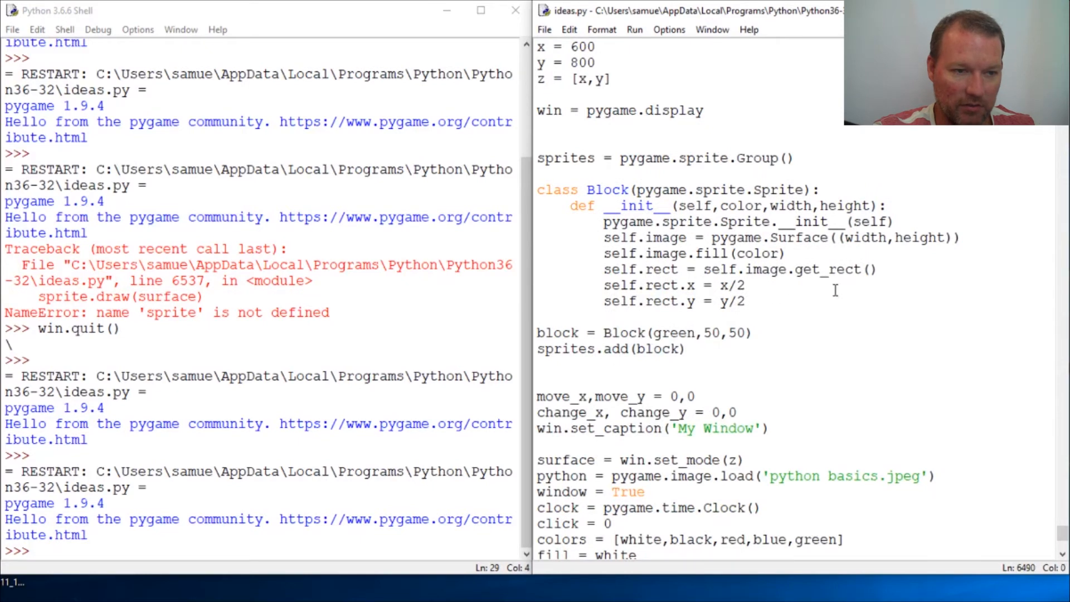